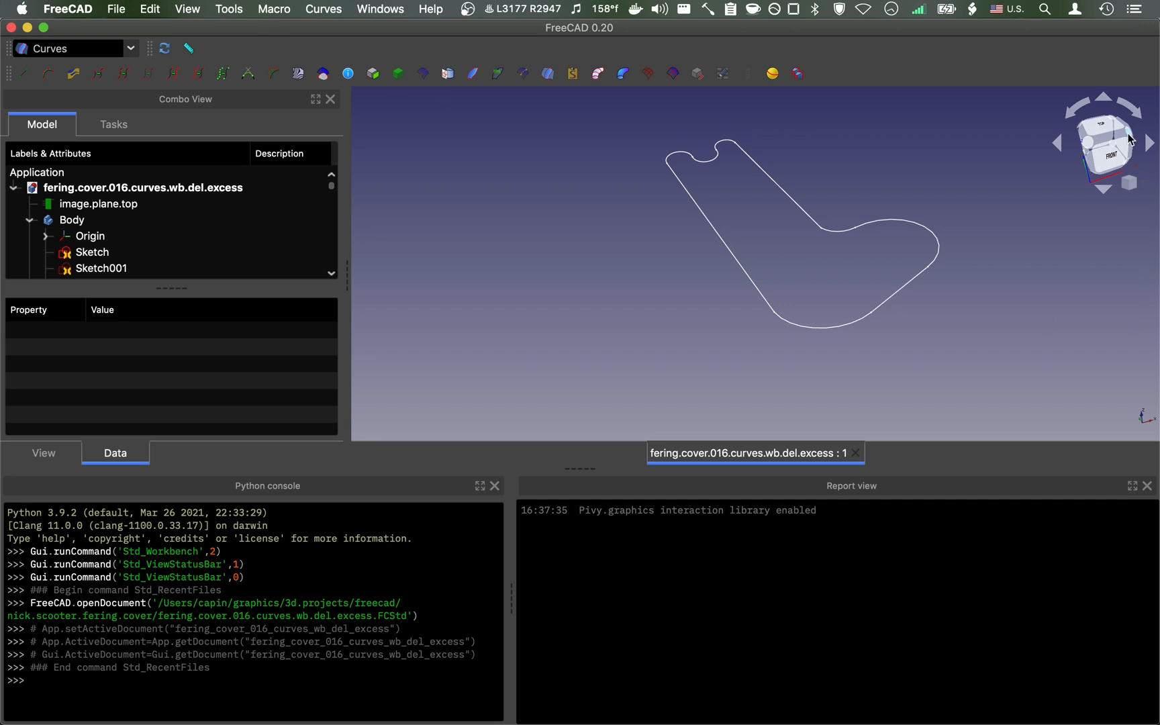
pyautogui.moveTo(490, 259)
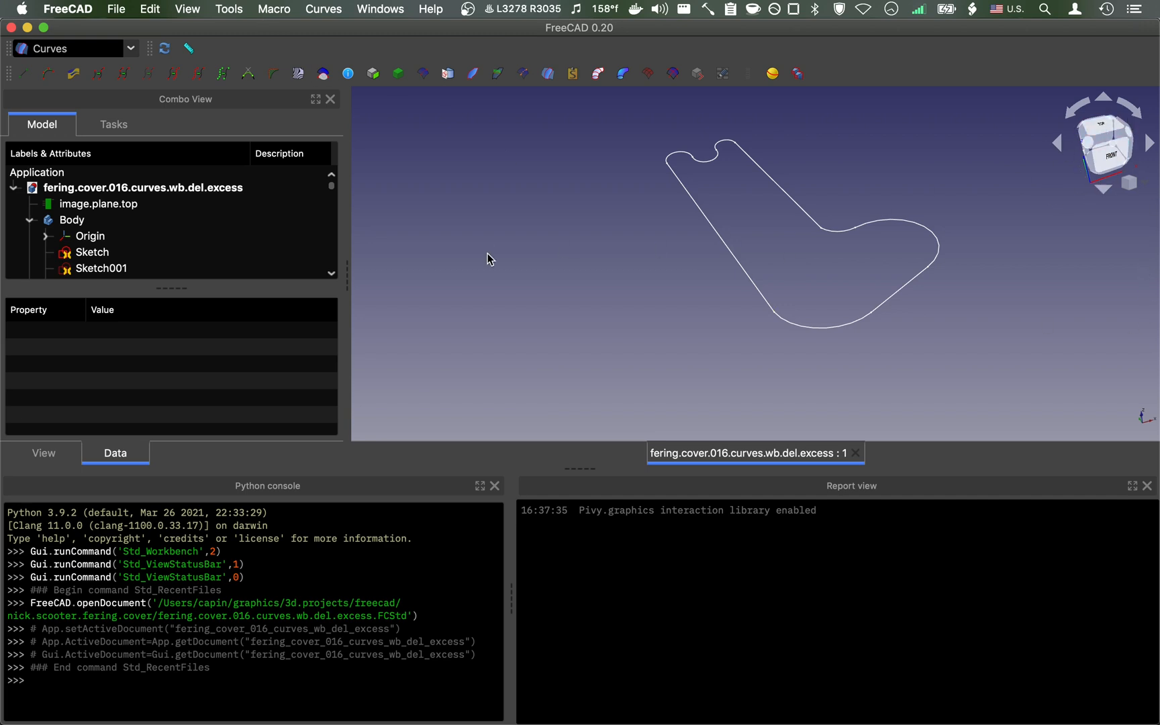
# Step: Reach the BaseApp > Preferences > NaviCube group in the Parameter Editor via Tools > Edit parameters
pyautogui.click(229, 10)
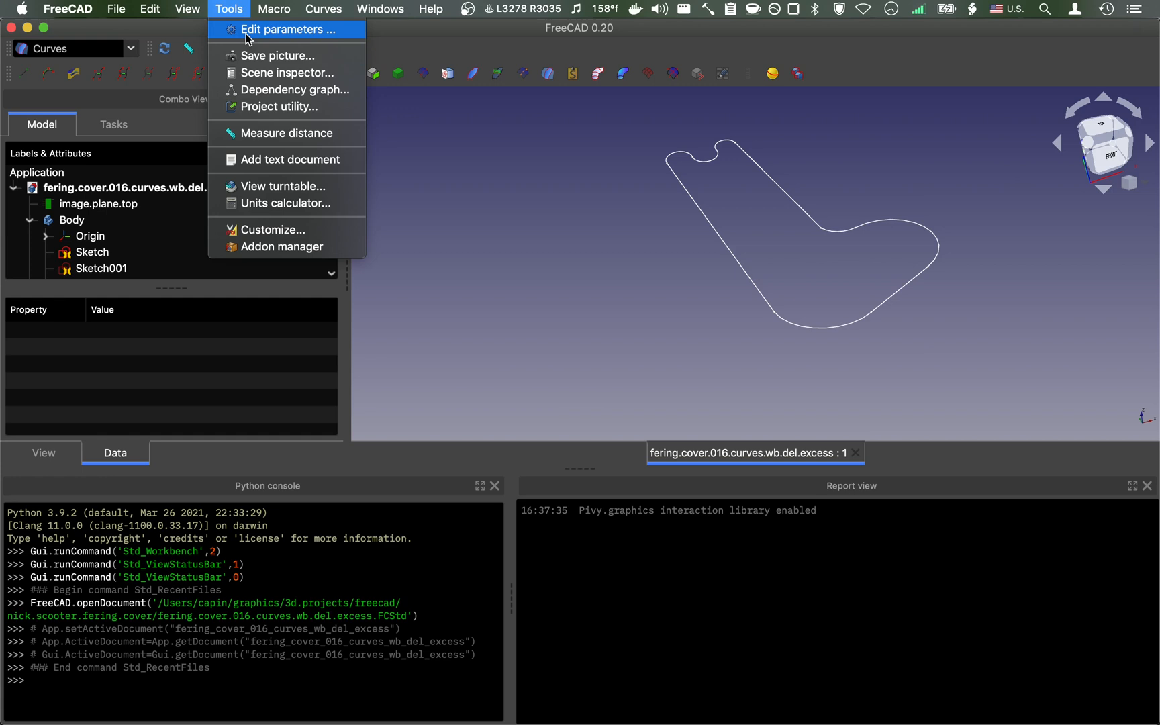
pyautogui.click(286, 28)
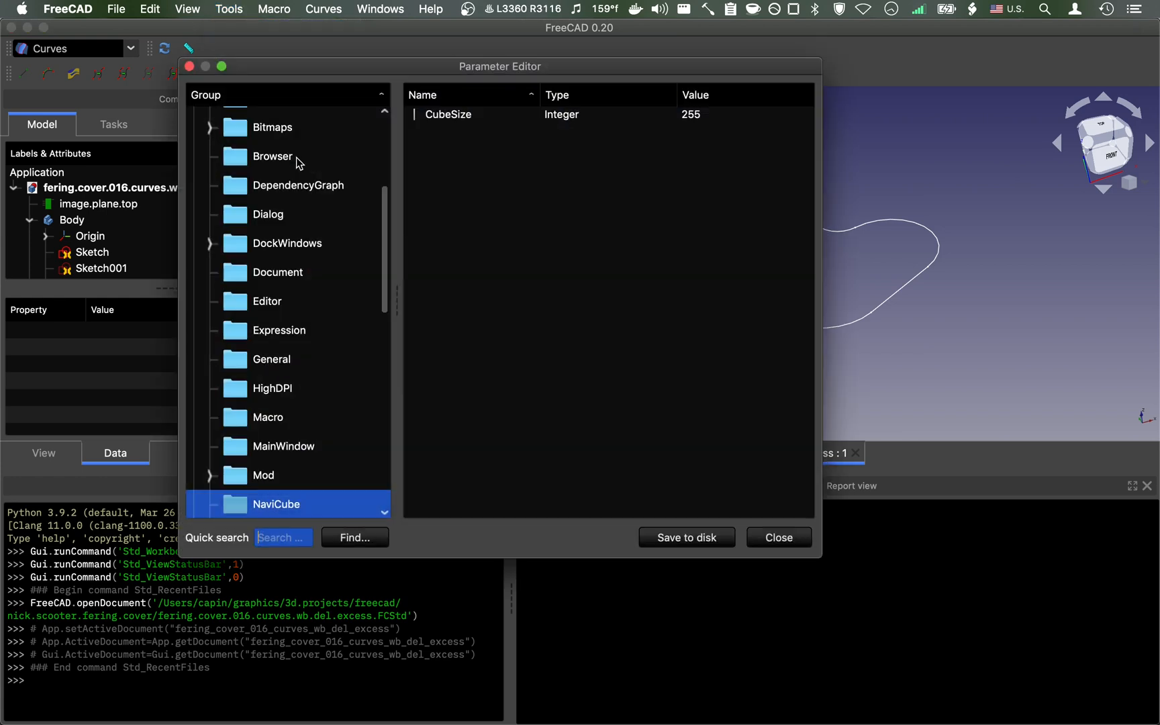
pyautogui.scroll(3)
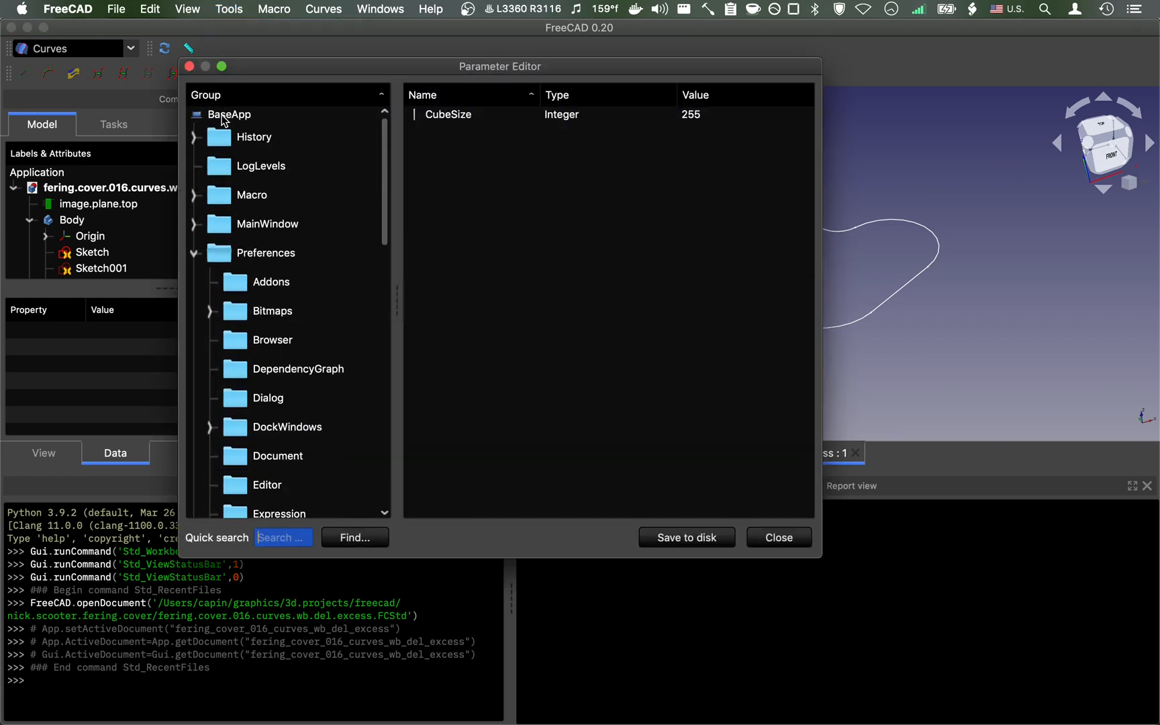
pyautogui.click(266, 252)
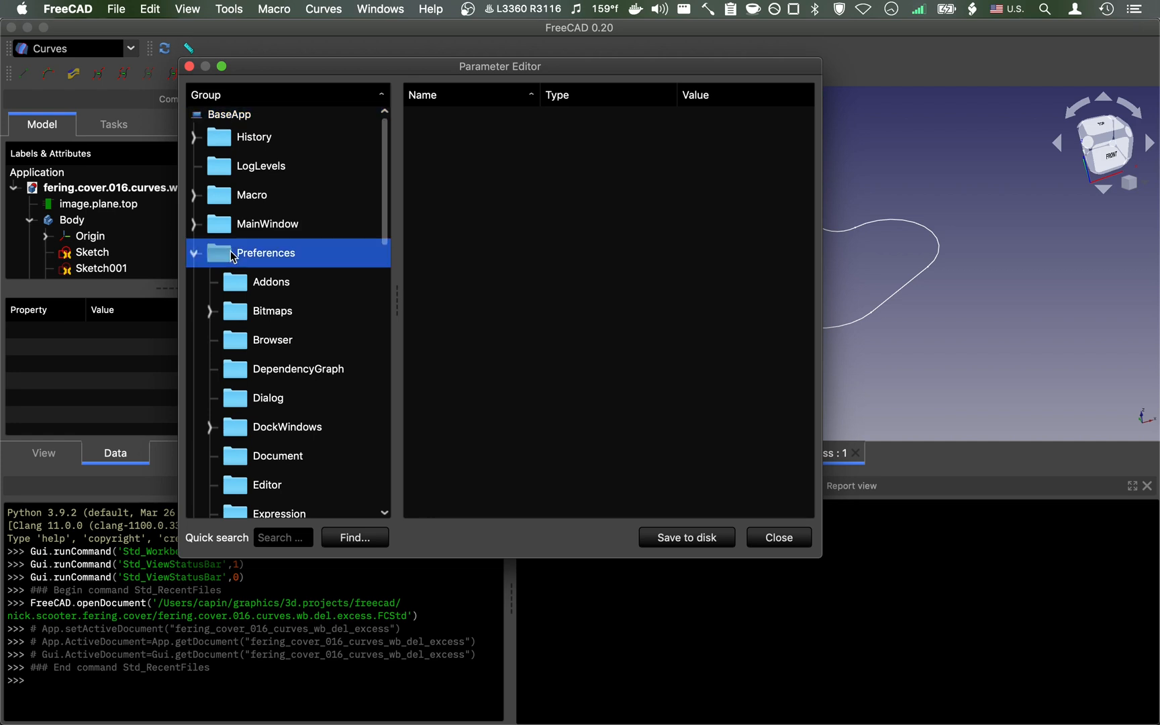
pyautogui.scroll(-3)
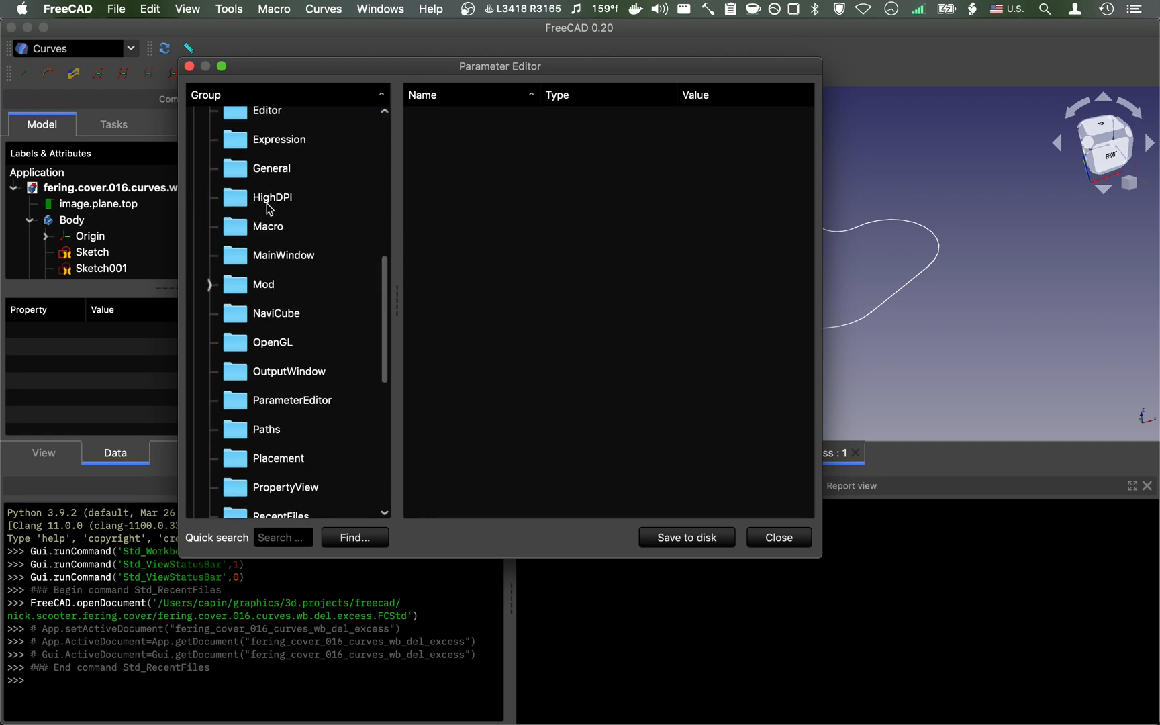
pyautogui.click(277, 313)
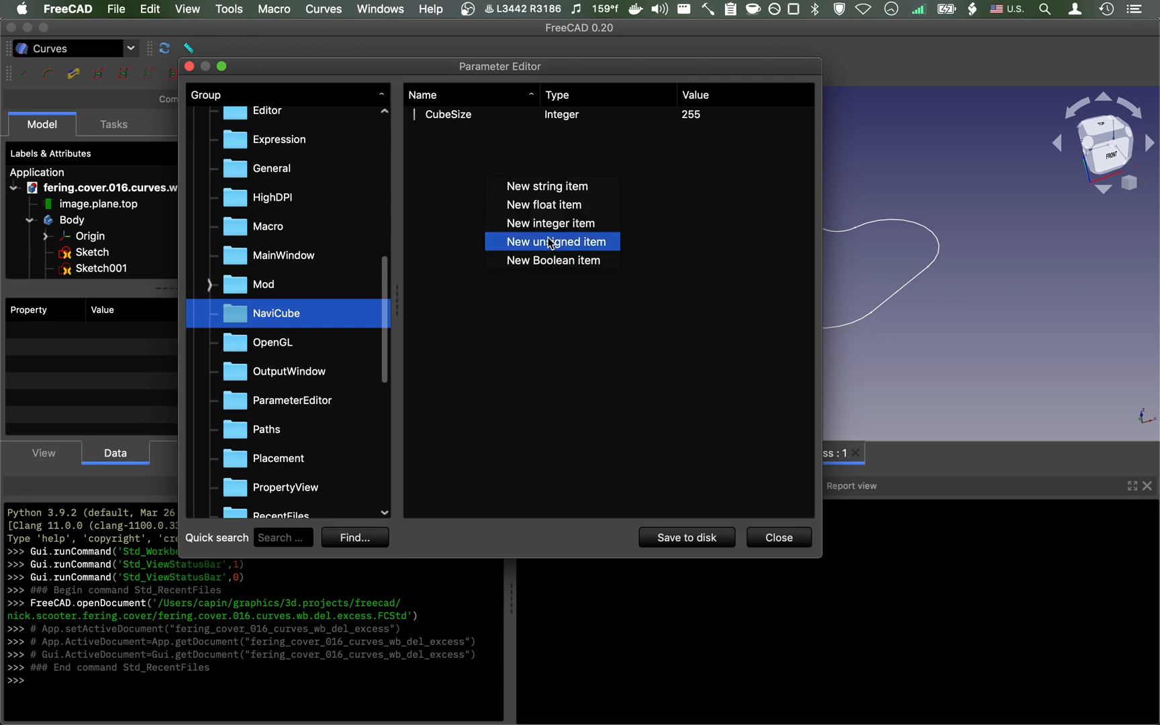
# Step: Attempt a new integer item named 'Cube' and dismiss the 'CubeSize already exists' warning
pyautogui.click(550, 223)
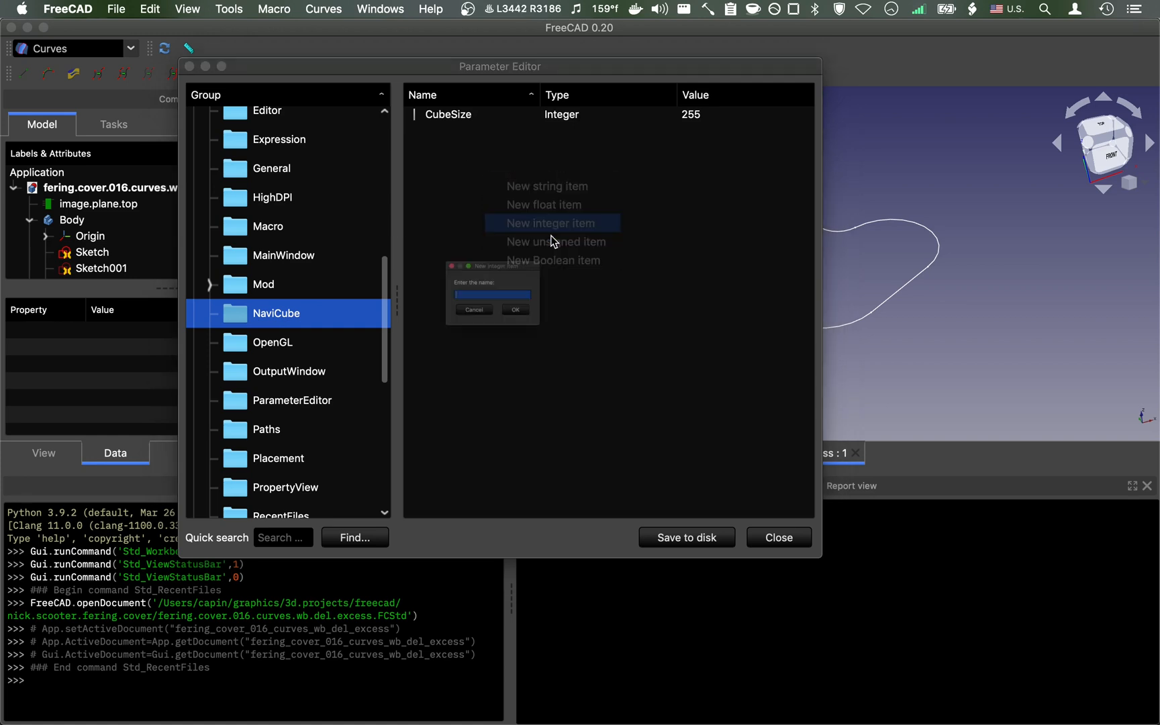
pyautogui.click(549, 223)
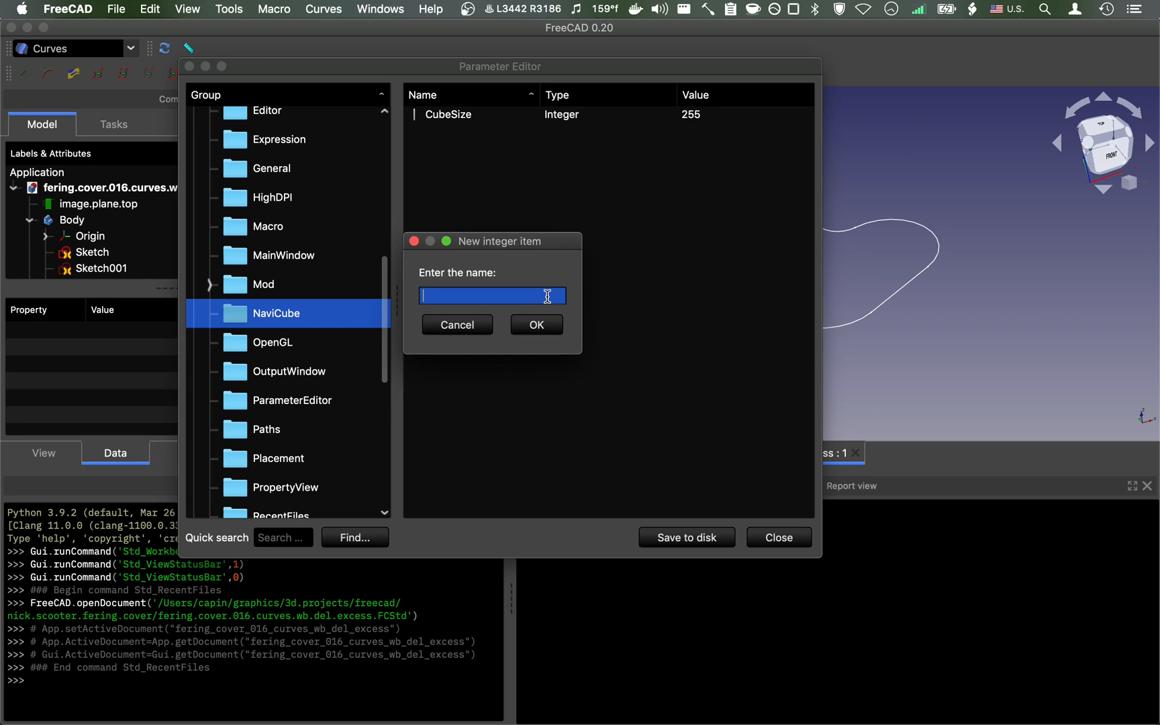
pyautogui.write('Cube')
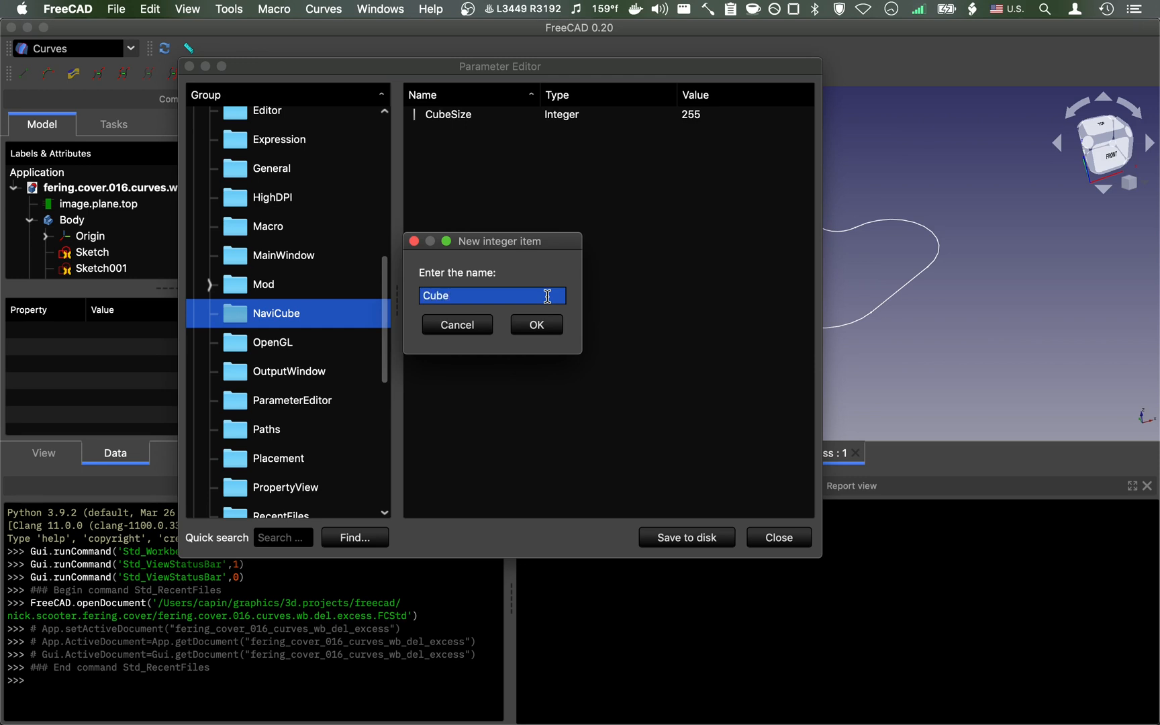
pyautogui.click(536, 324)
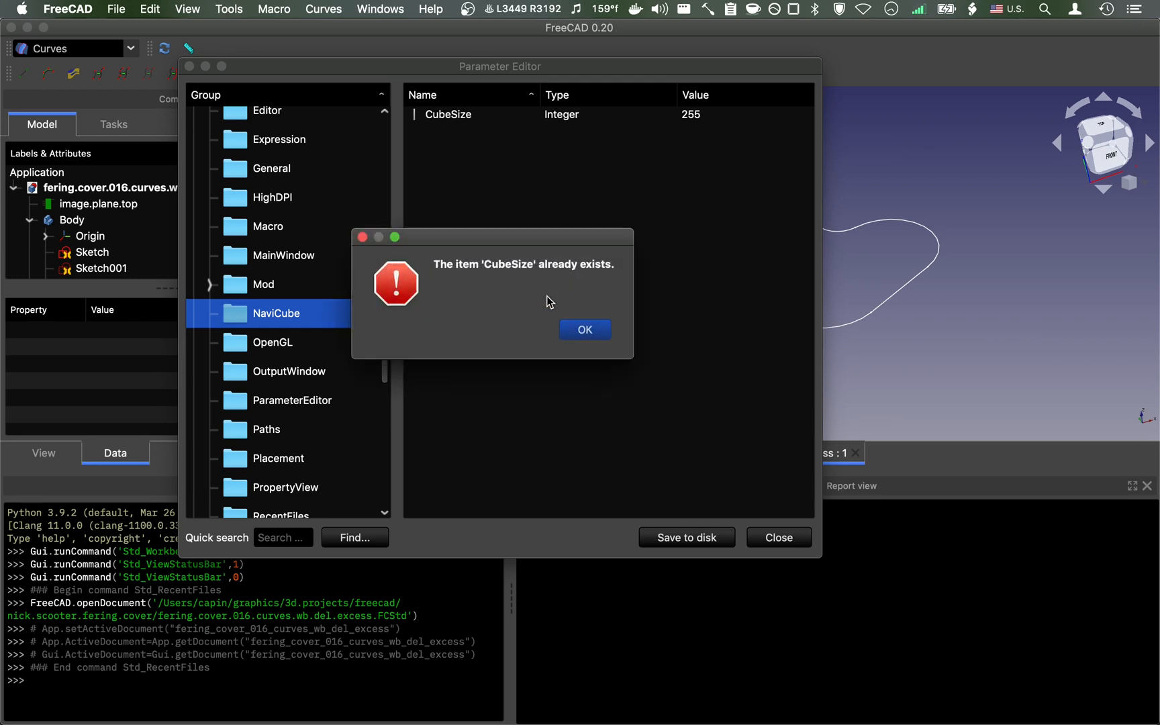
pyautogui.click(585, 330)
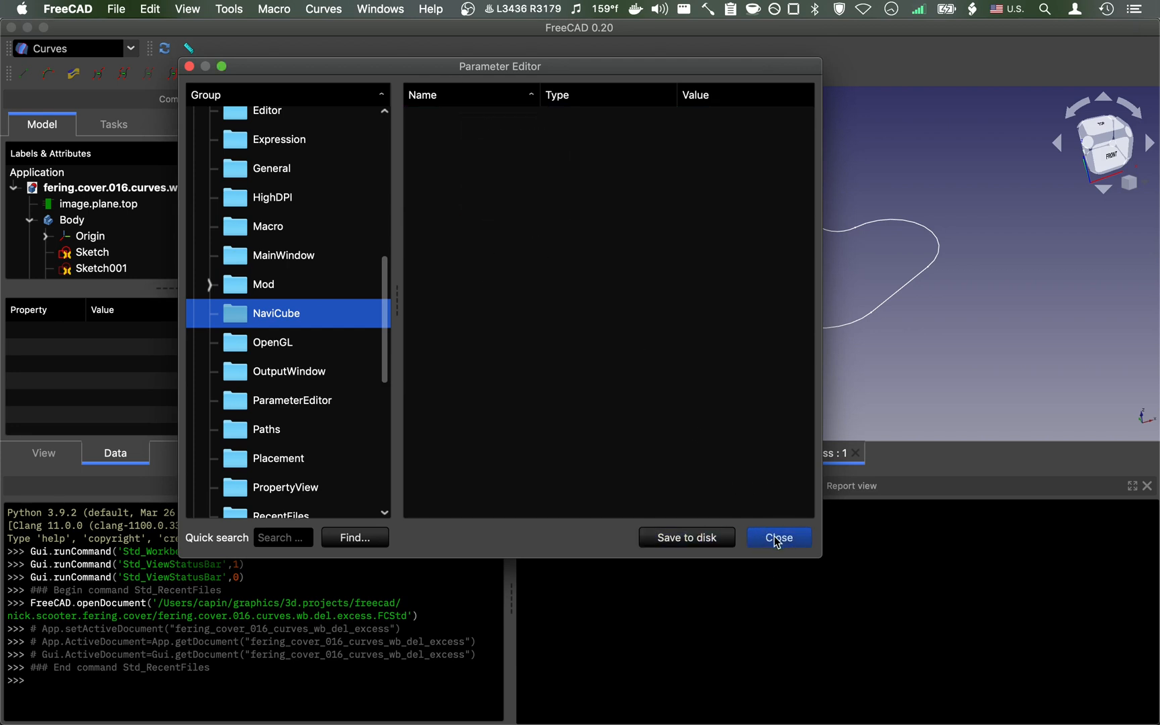
# Step: Close and reopen the Parameter Editor, showing the new-entry choices for the NaviCube group
pyautogui.click(229, 9)
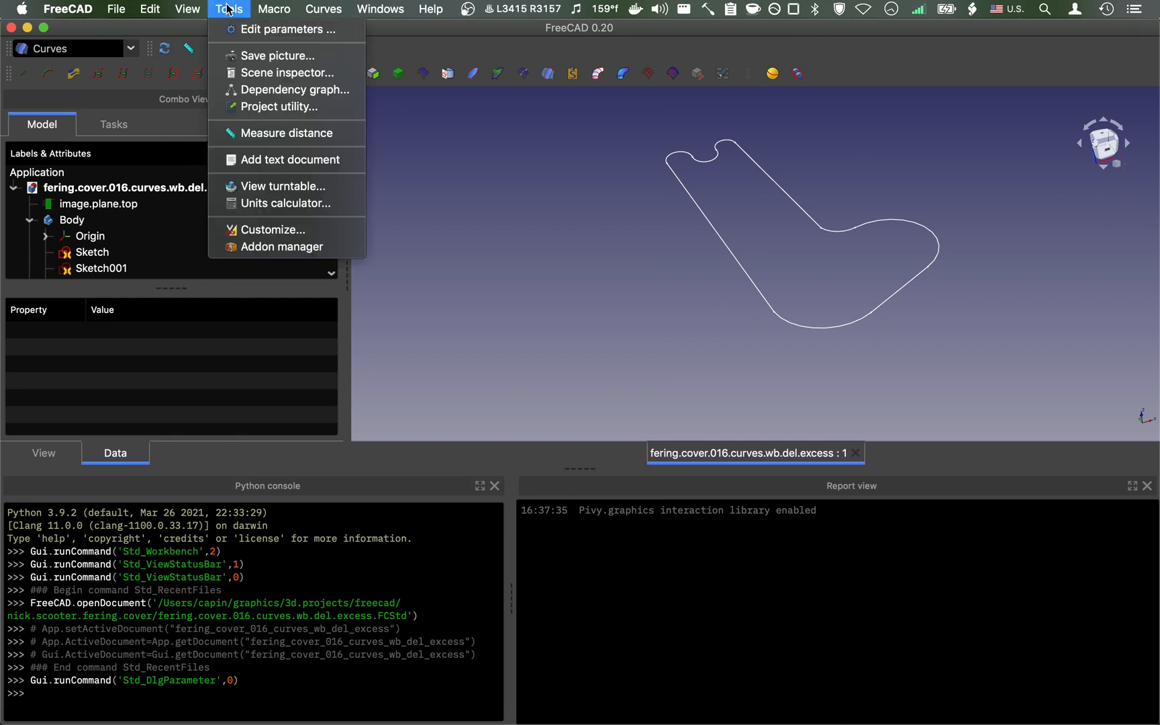
pyautogui.click(285, 28)
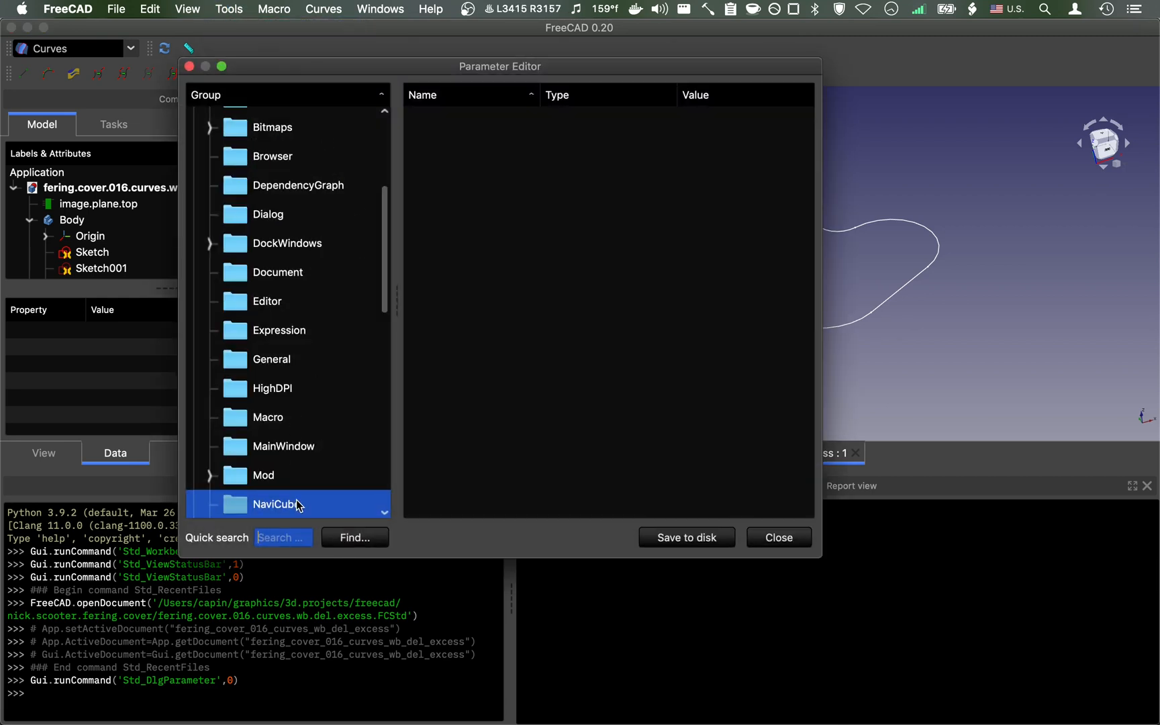
pyautogui.rightClick(607, 295)
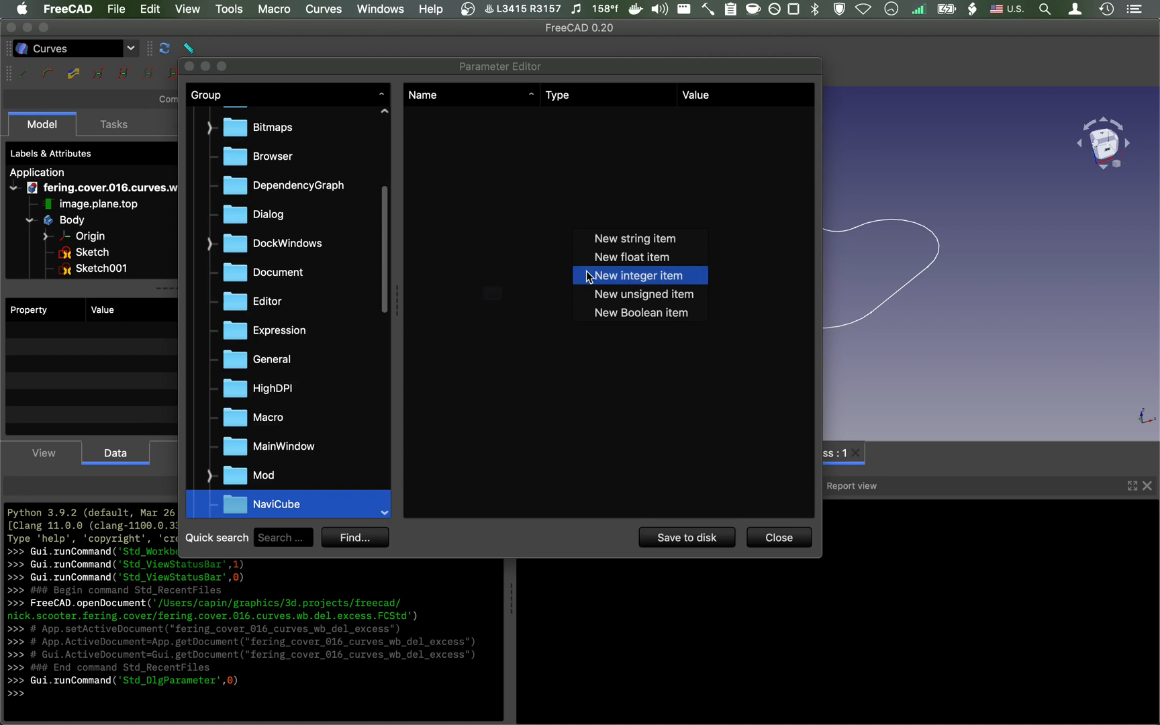
# Step: Create a new integer item named CubeSize with value 255 in the NaviCube group
pyautogui.click(642, 275)
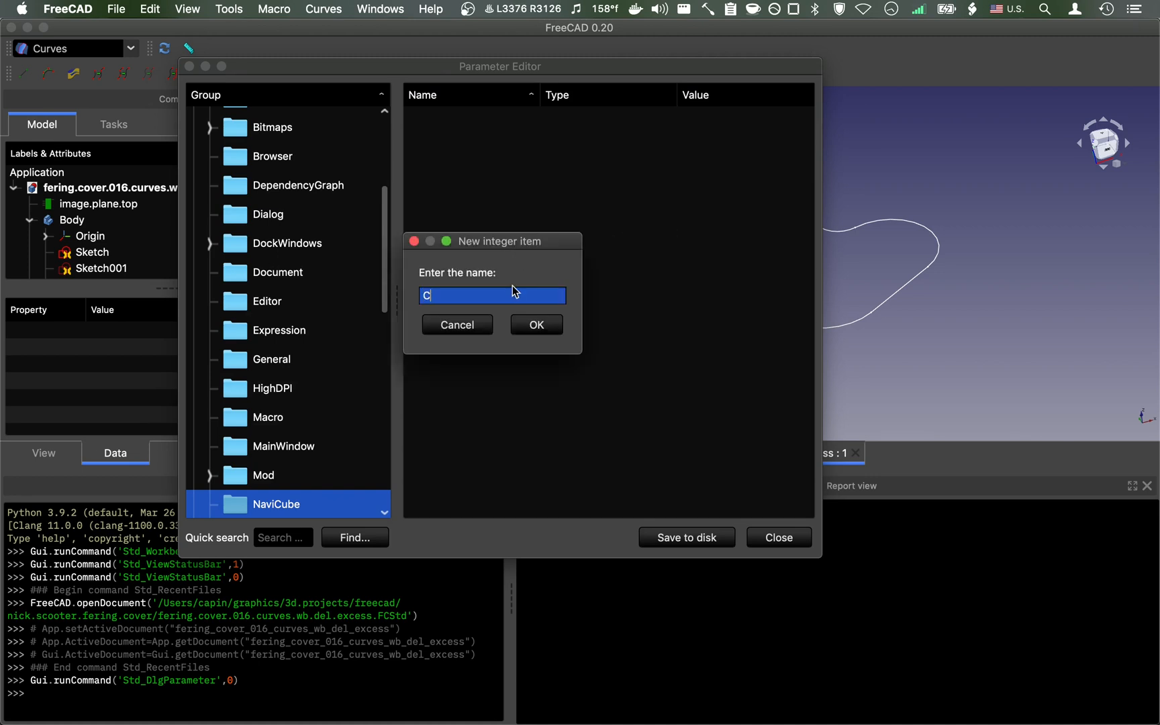
pyautogui.write('ubeSize')
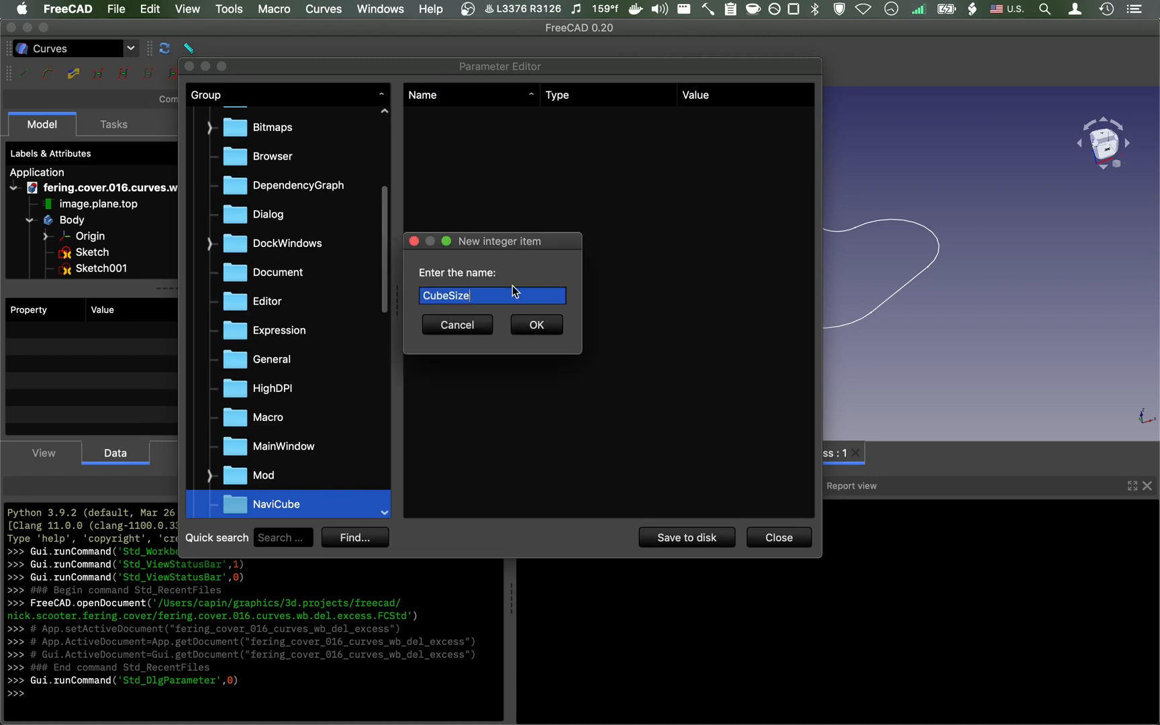
pyautogui.click(534, 324)
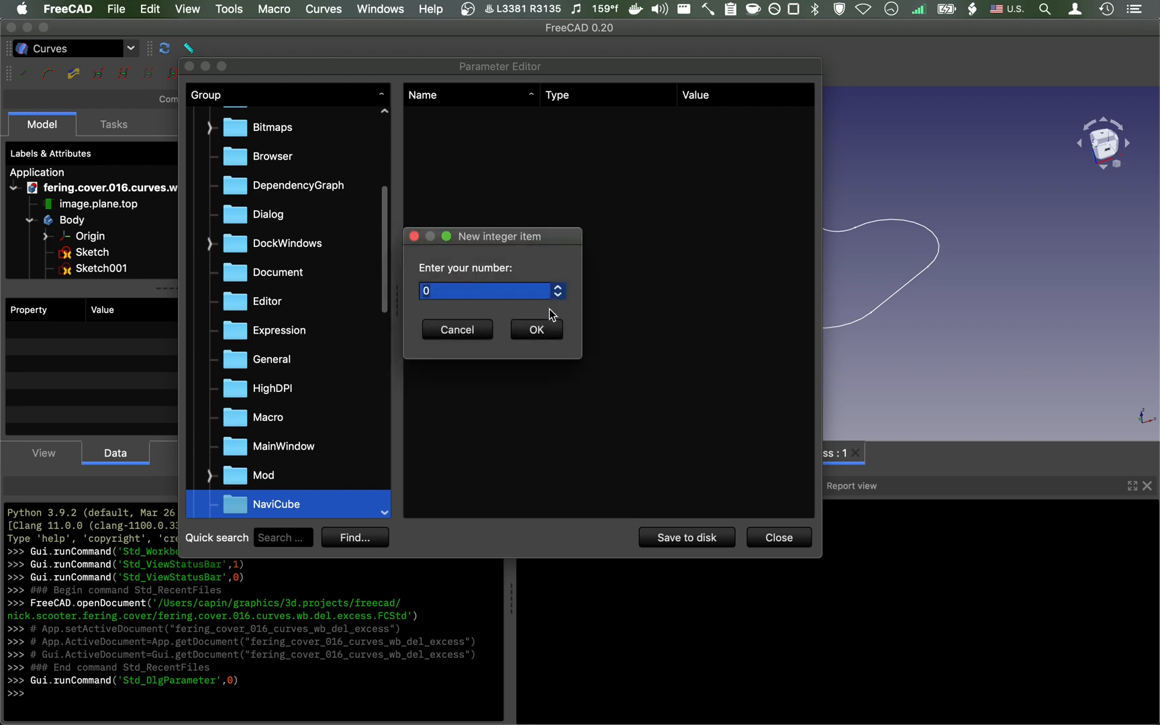
pyautogui.click(536, 329)
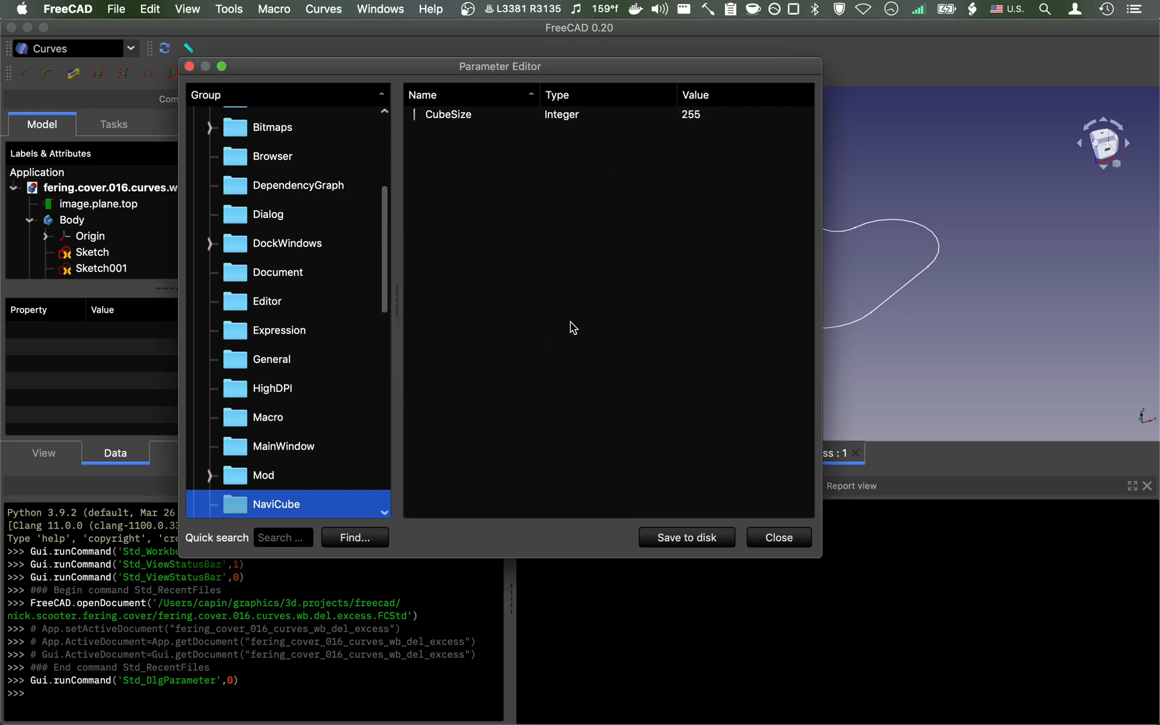
pyautogui.moveTo(686, 537)
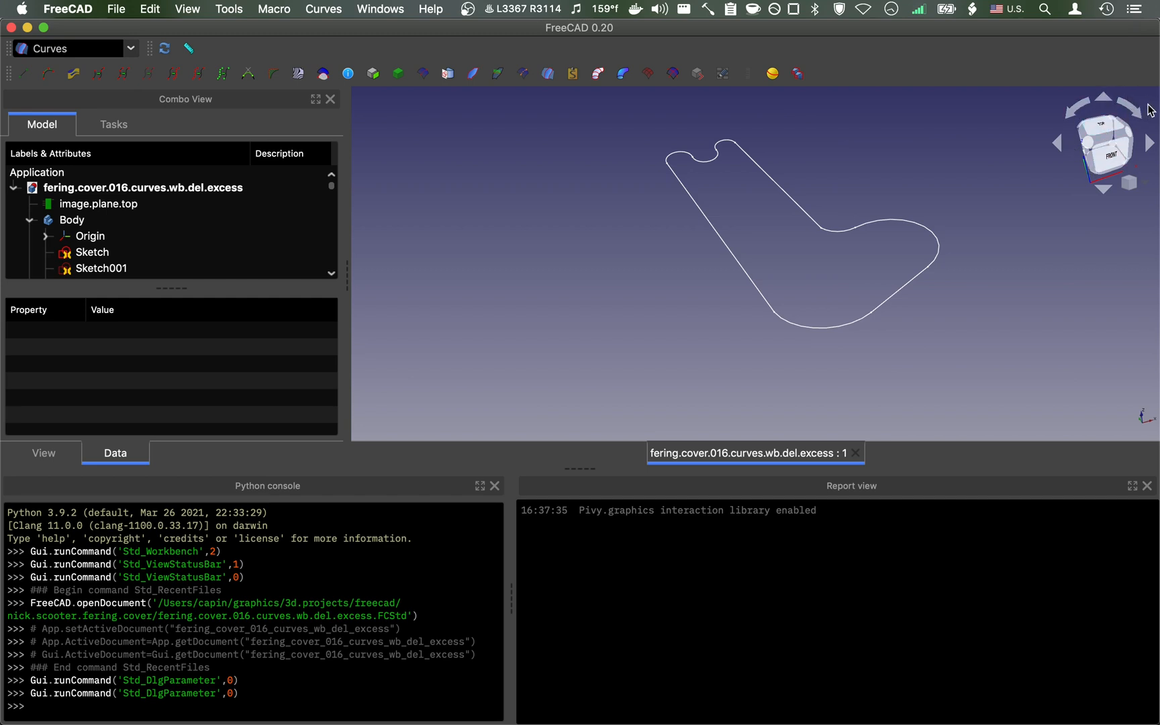
pyautogui.moveTo(979, 189)
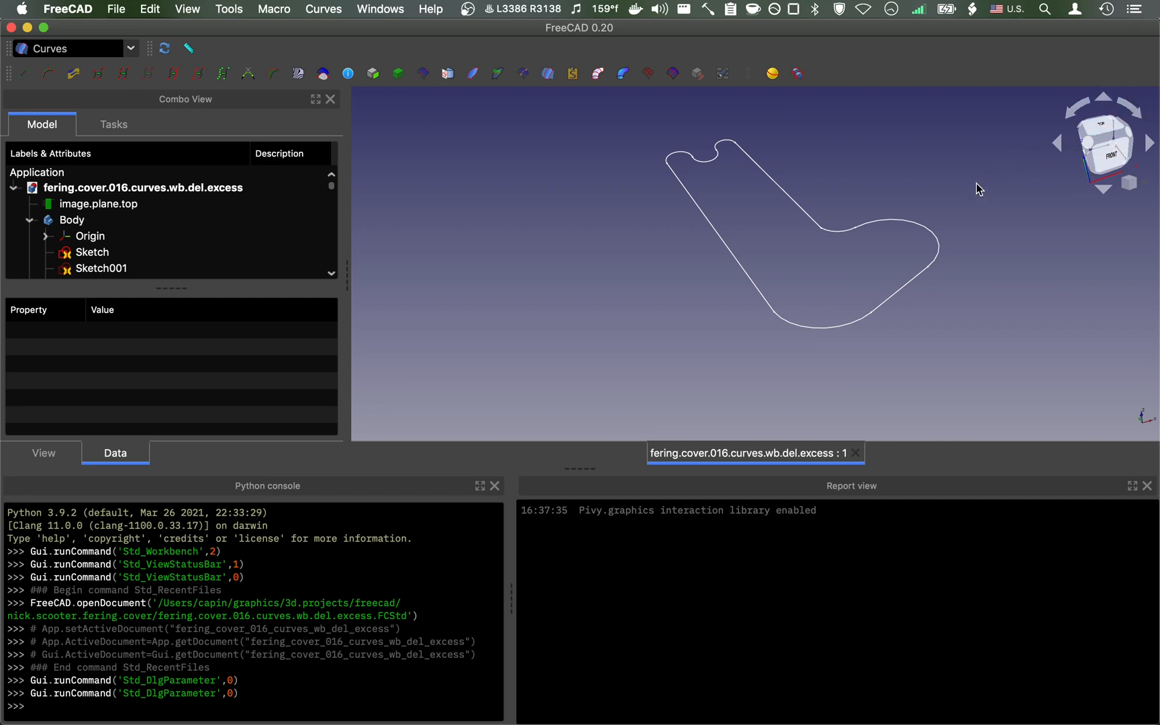